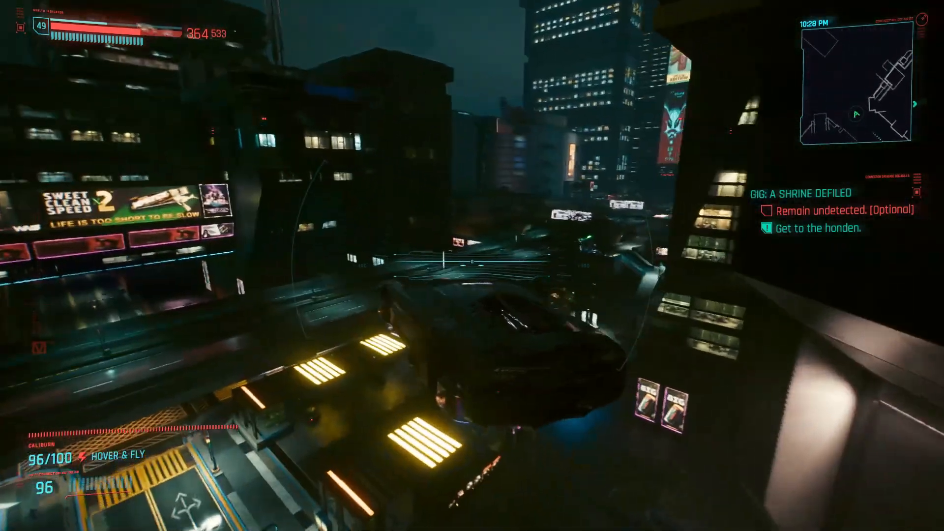
Step: Fly the Caliburn over the city, then pick Jackie's Arch from Call Vehicle
key("w")
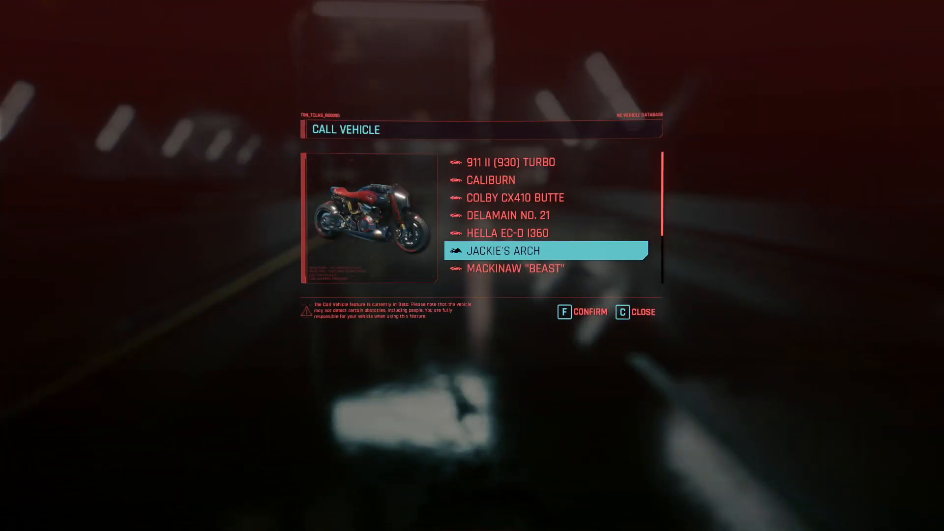
Step: Summon Jackie's Arch, mount it and ride along the highway into the tunnels
key("f")
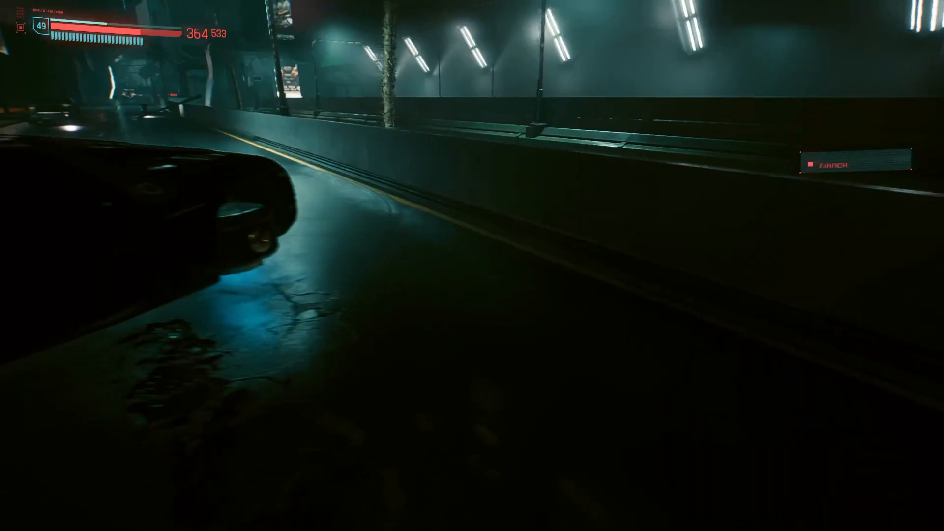
key("w")
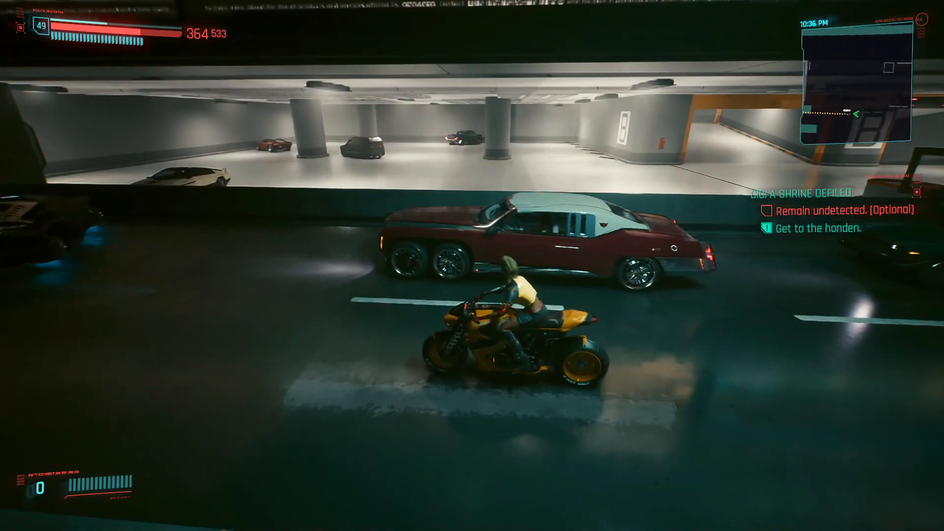
key("w")
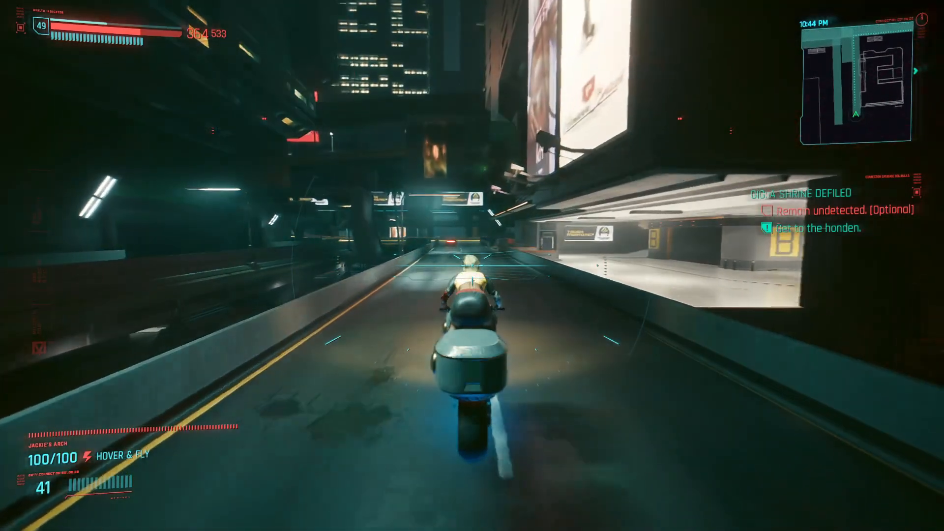
Step: Ride Jackie's Arch along the neon-lit avenues, then bring up the pause menu
key("w")
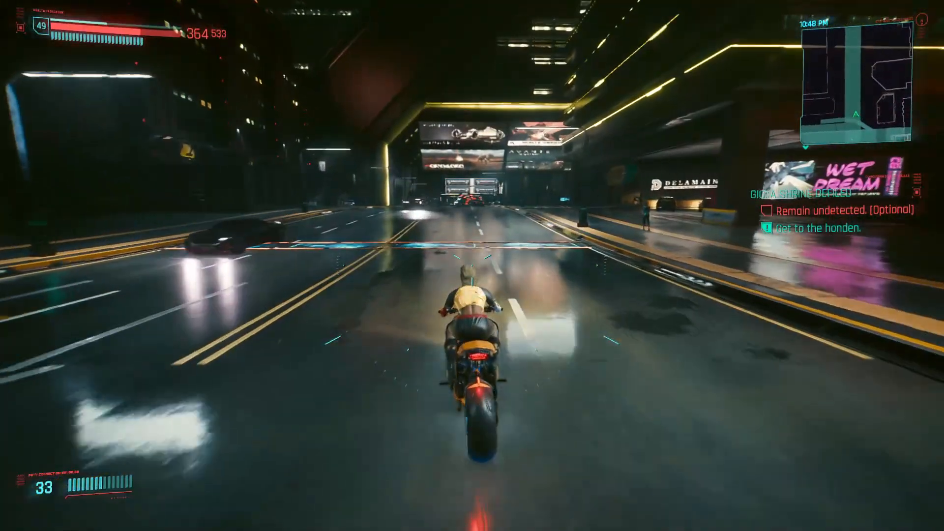
key("w")
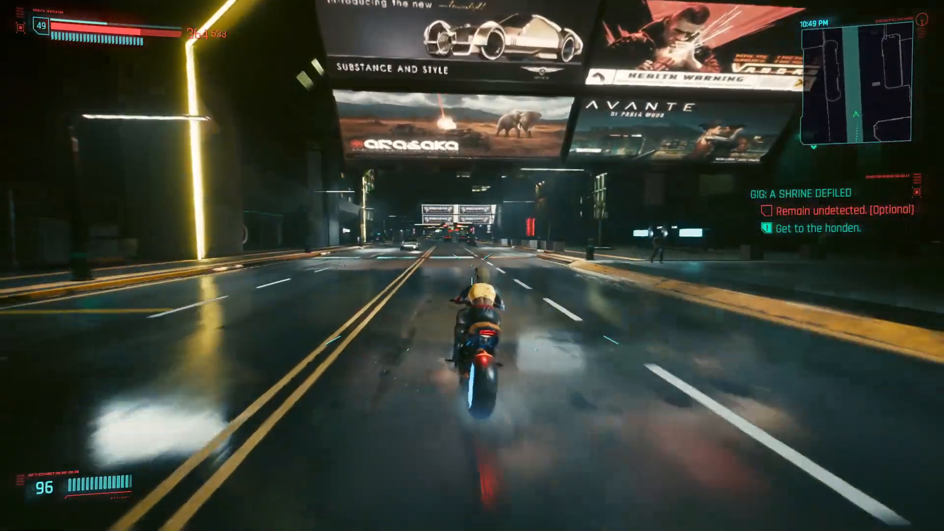
key("w")
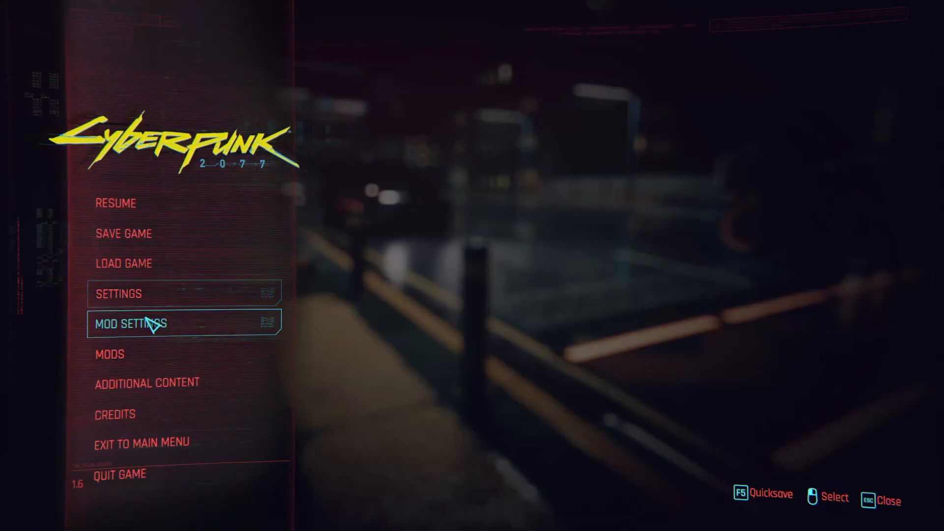
Step: Switch off Automatic, Anti-Gravity, Fly, Hover and Hover & Fly modes, and apply
left_click(131, 324)
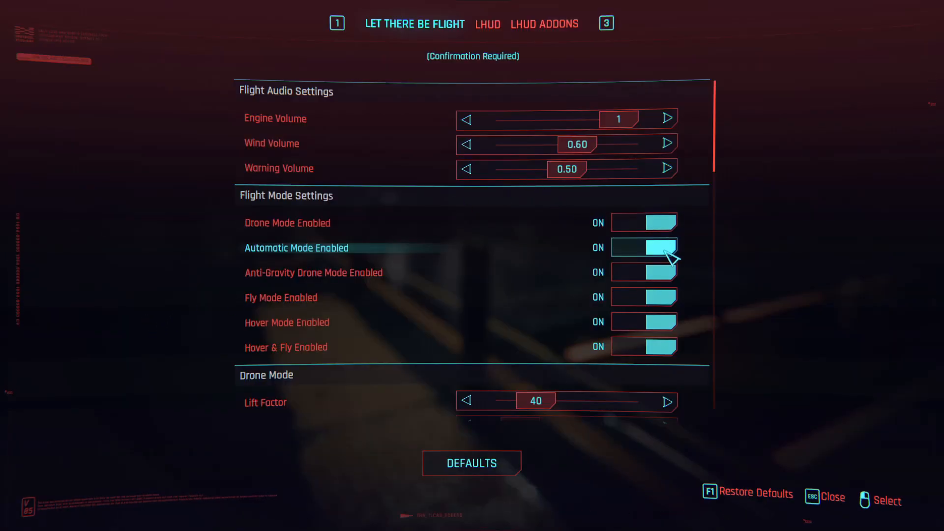
left_click(643, 248)
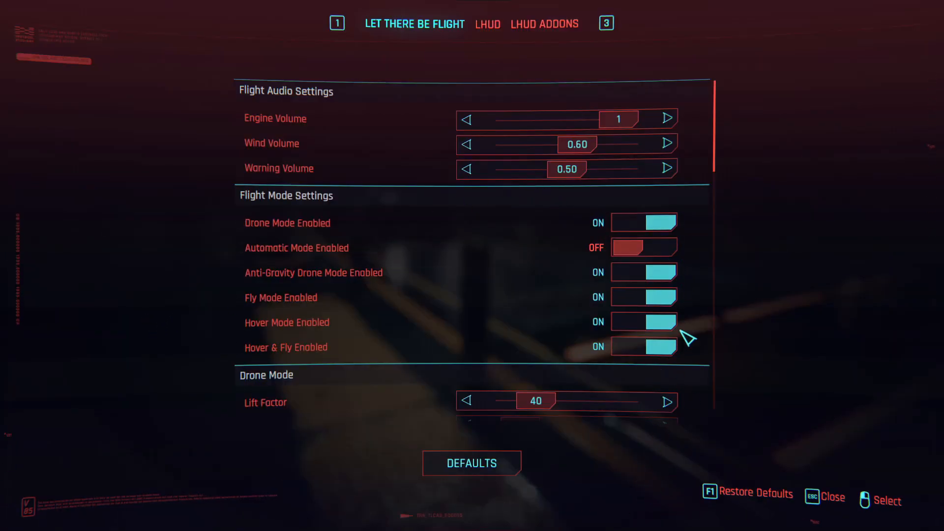
left_click(644, 272)
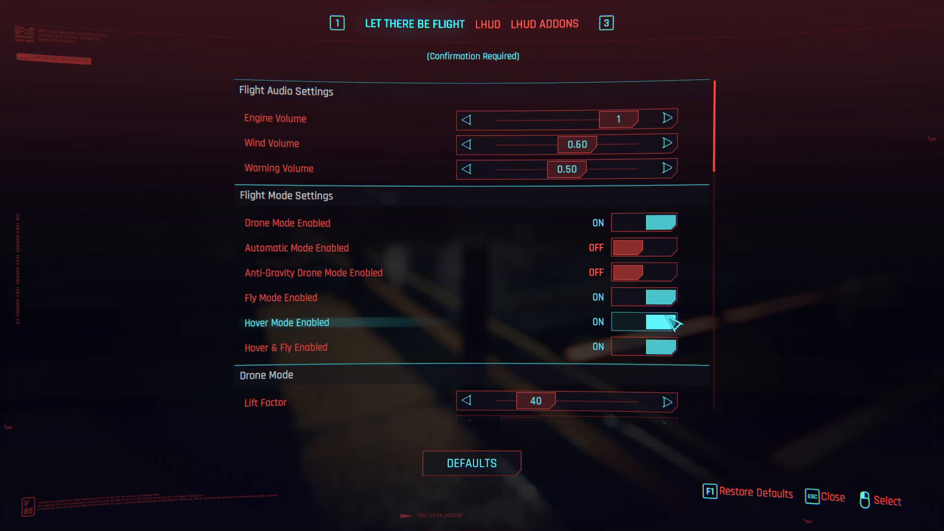
left_click(644, 297)
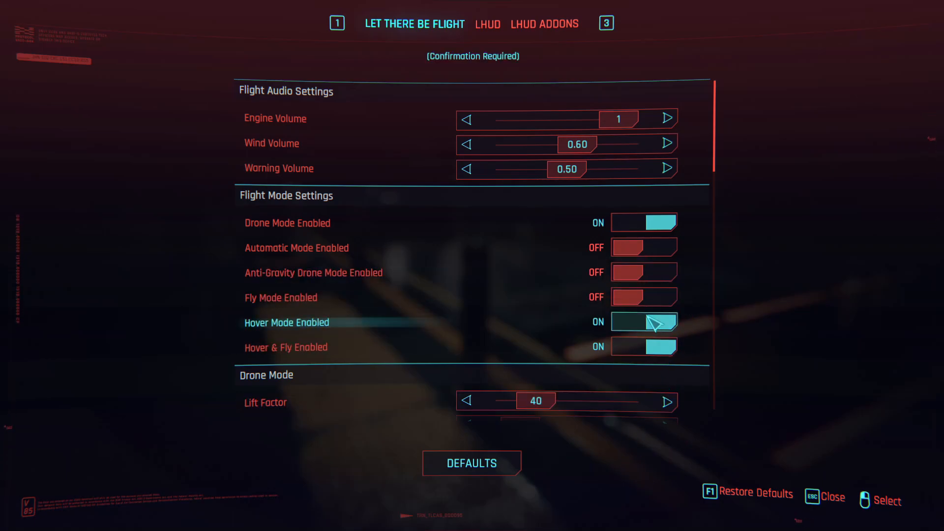
left_click(643, 322)
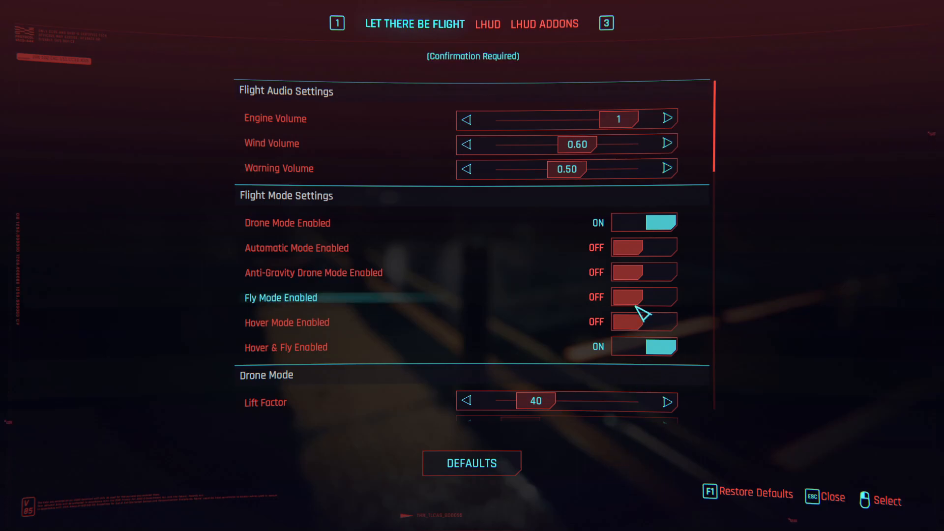
mouse_move(639, 375)
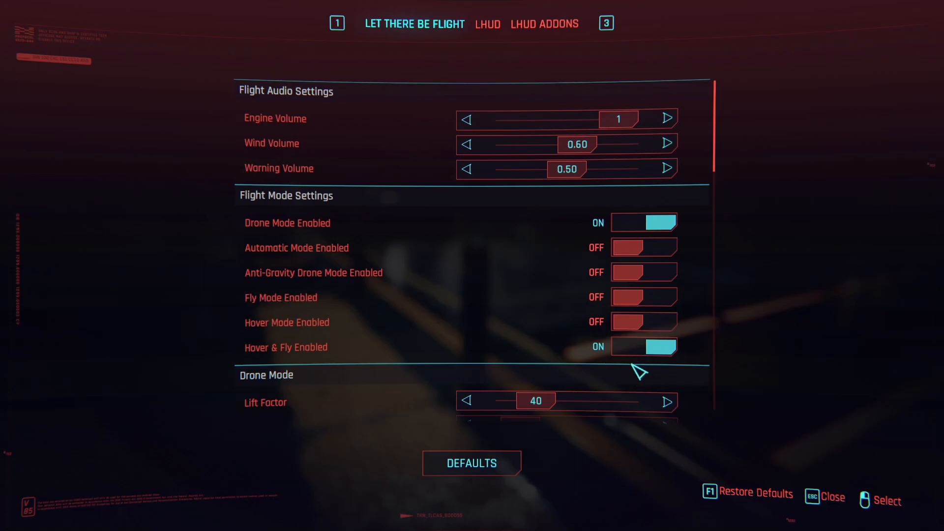
left_click(643, 346)
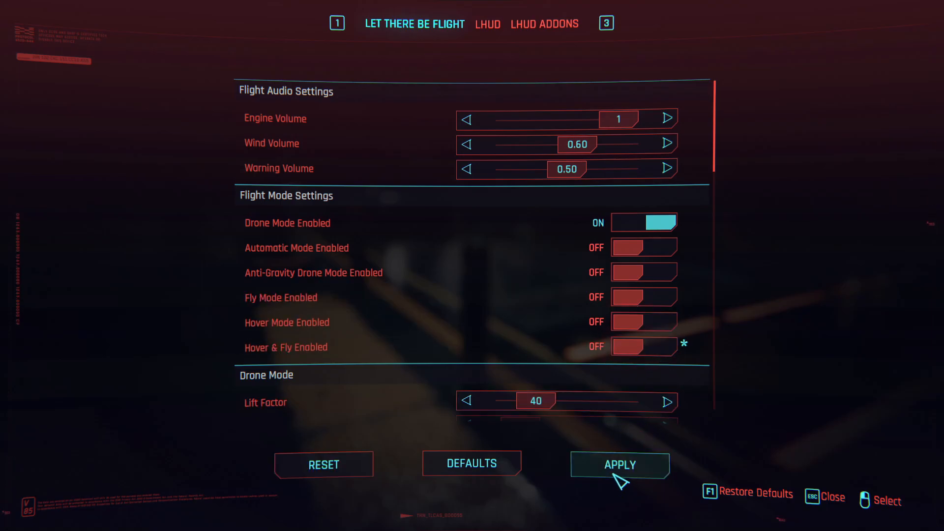
left_click(619, 464)
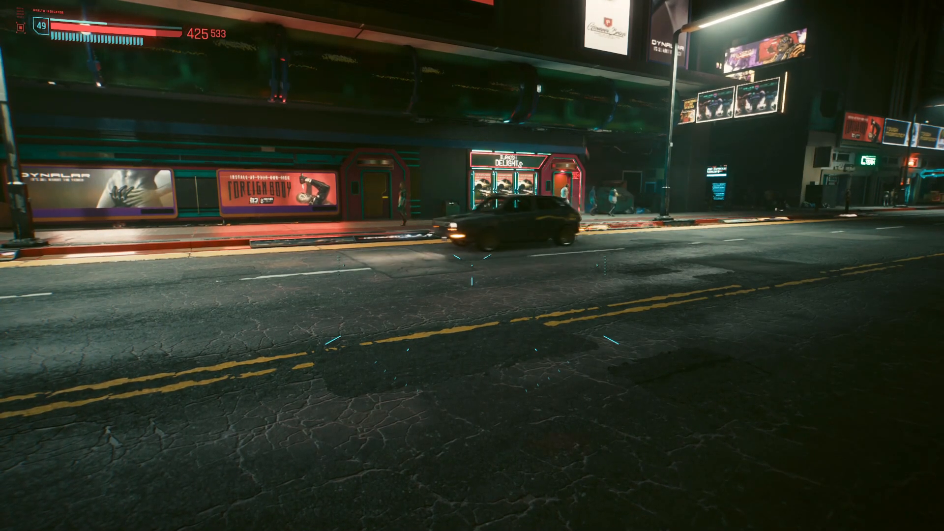
Step: Decline sending the crash report and review Vortex's enabled mods
key("Escape")
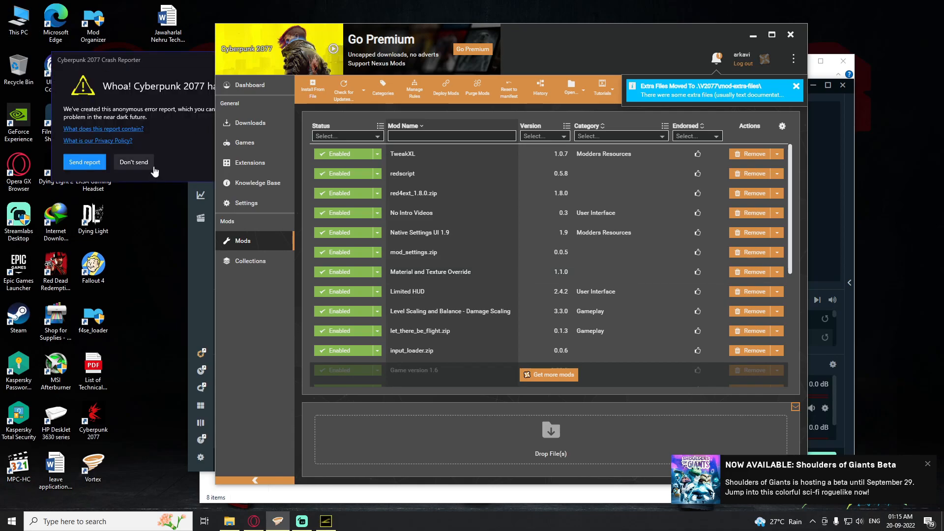
left_click(133, 161)
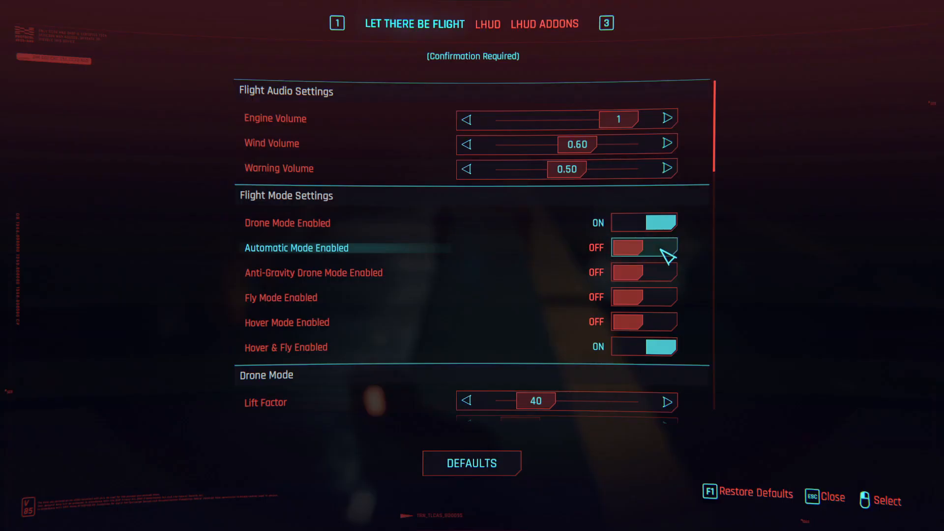
Step: Turn Automatic, Fly and Hover modes back on
left_click(644, 247)
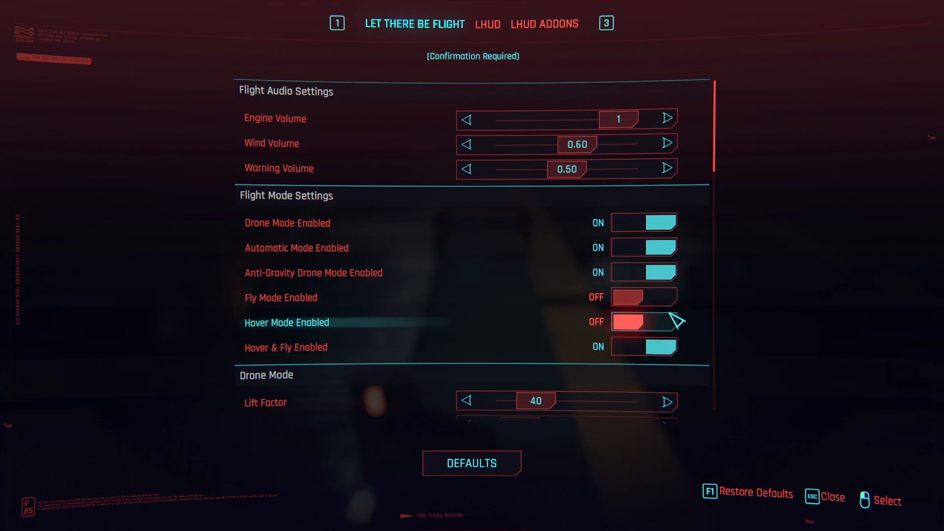
left_click(643, 297)
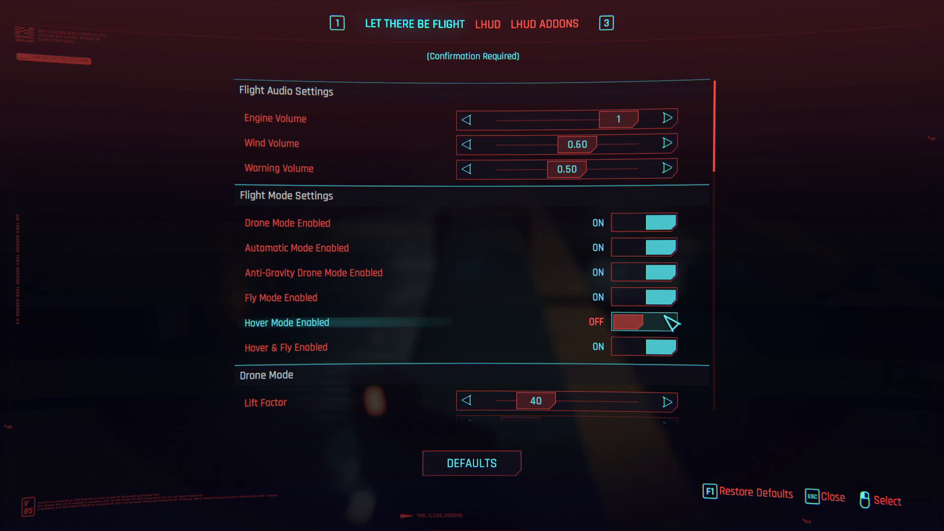
left_click(643, 321)
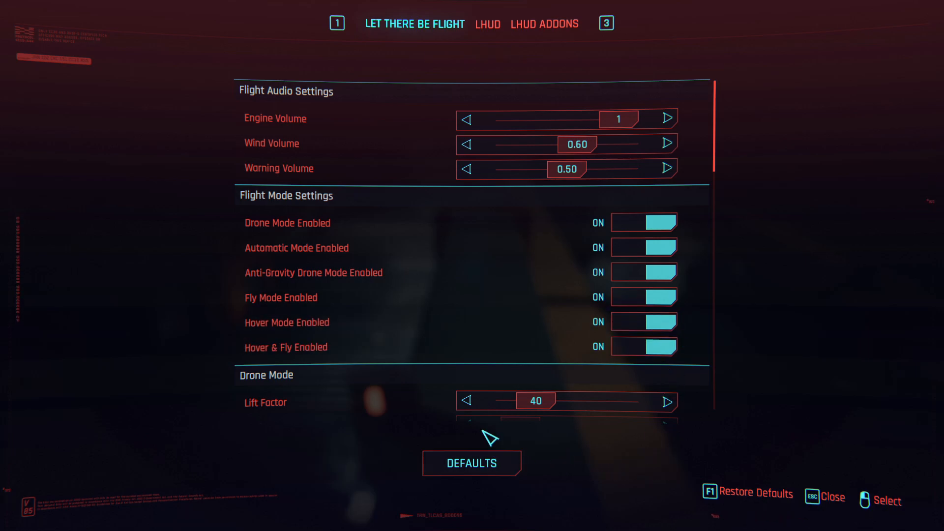
Step: Quit the game from the pause menu, saving on the way out
key("Escape")
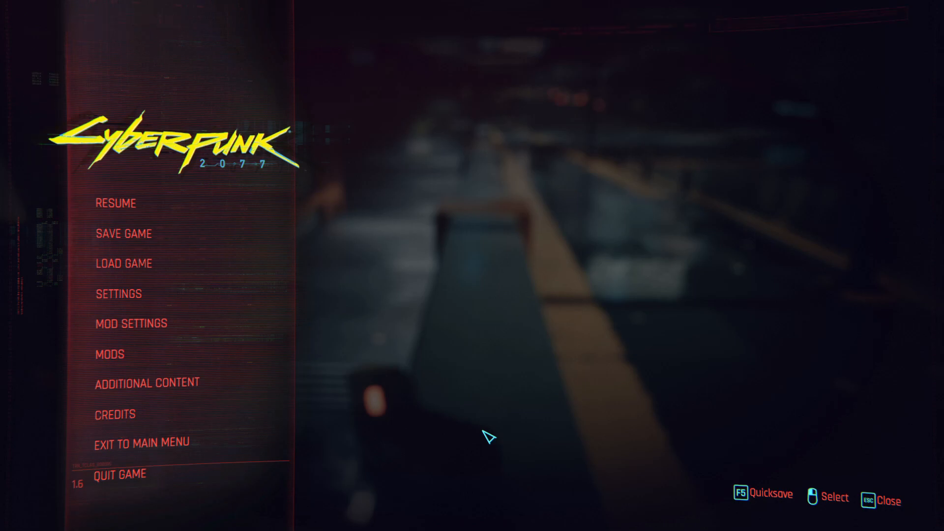
mouse_move(642, 373)
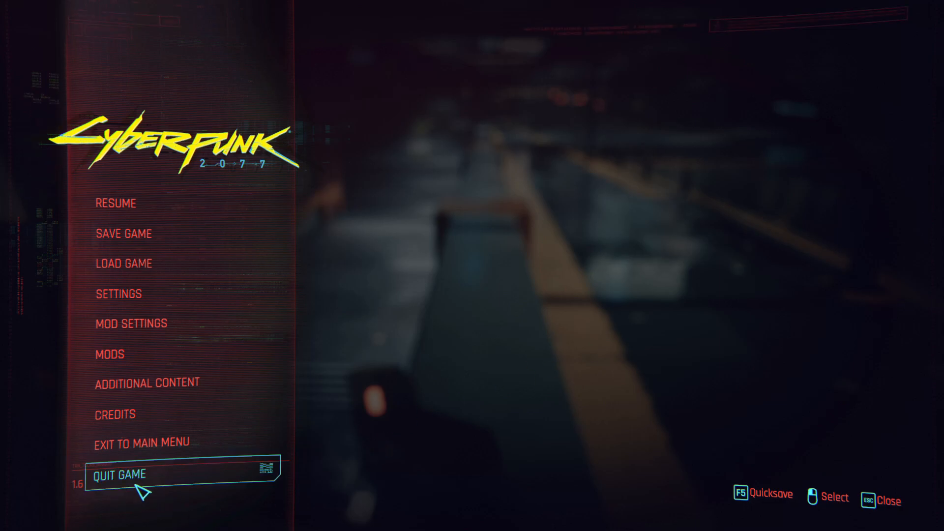
left_click(115, 475)
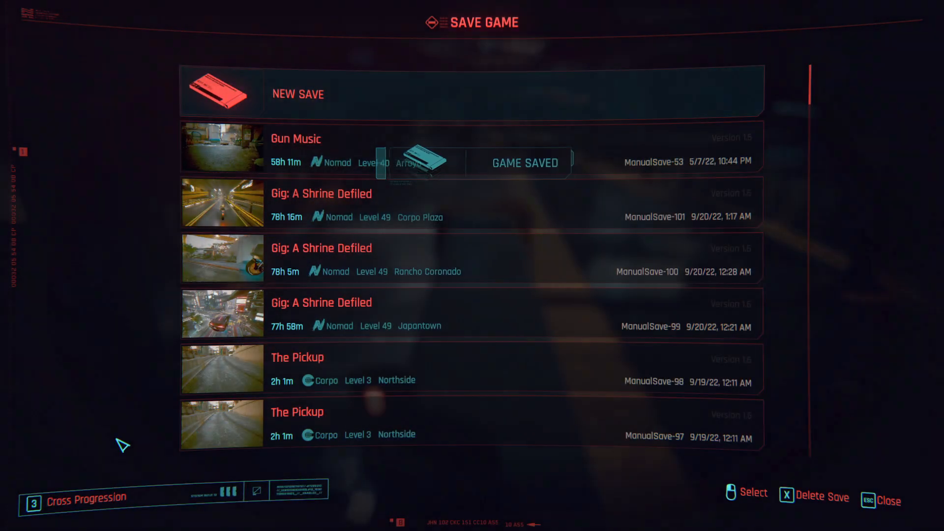
key("Escape")
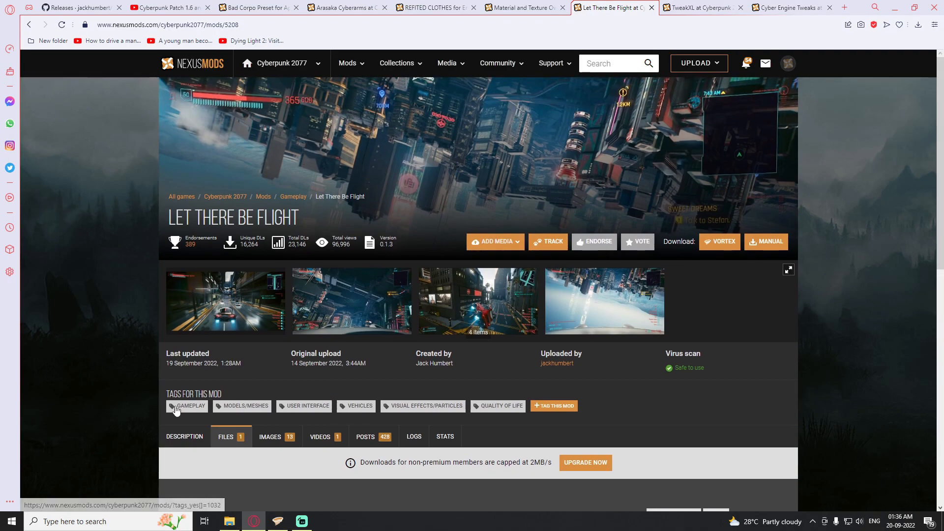
Step: View the mod description and its GitHub v0.1.3 release notes, then return
left_click(184, 436)
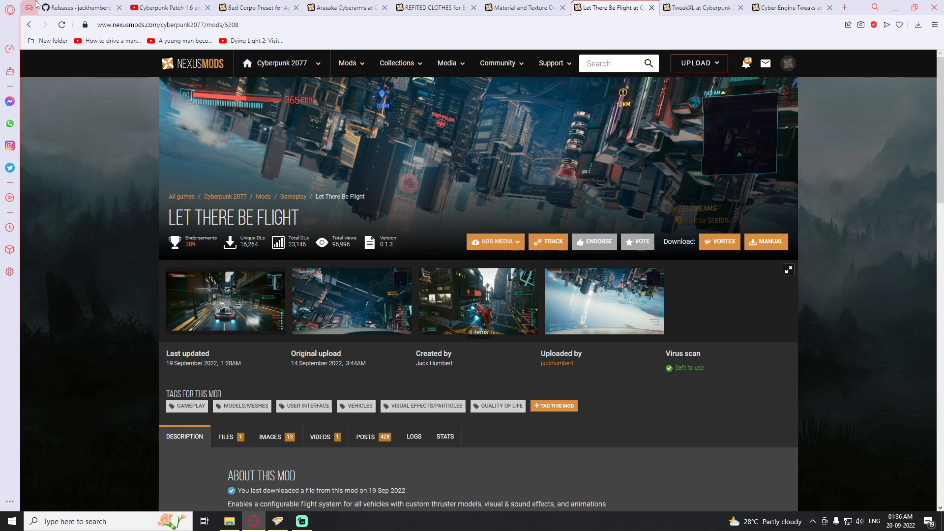
left_click(79, 7)
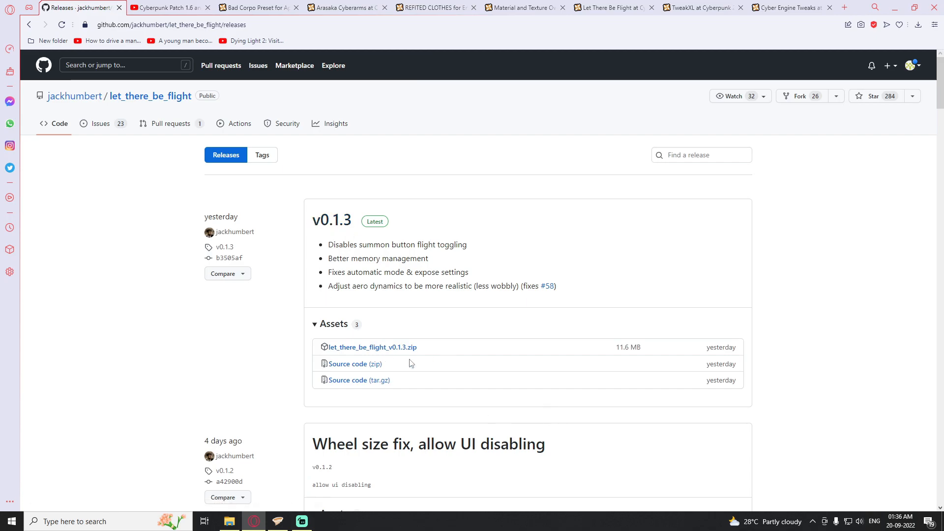
left_click(612, 8)
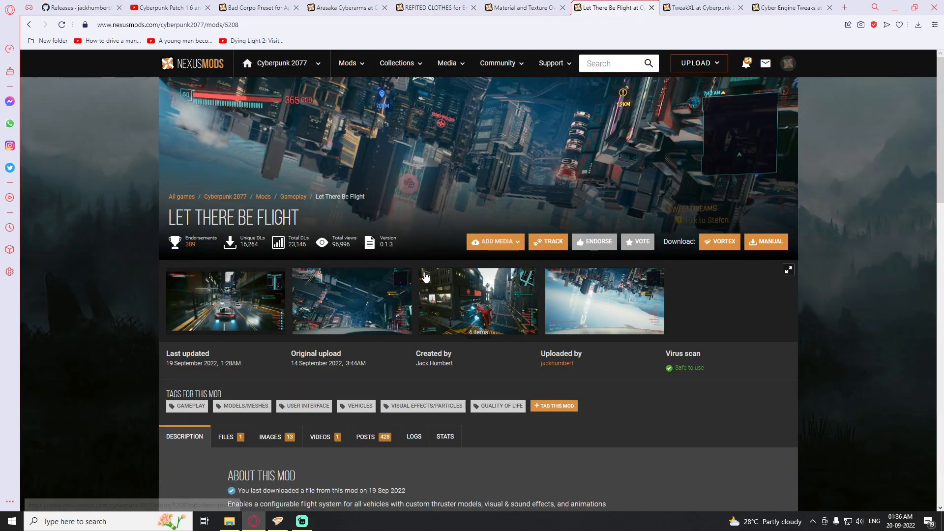
Step: Scroll down to the Let There Be Flight required mods list
scroll("down", 3)
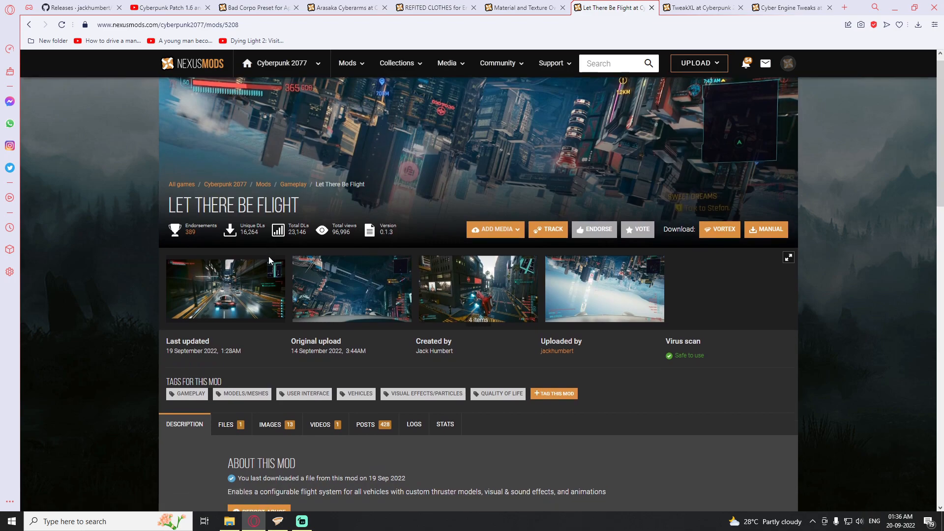
scroll("down", 3)
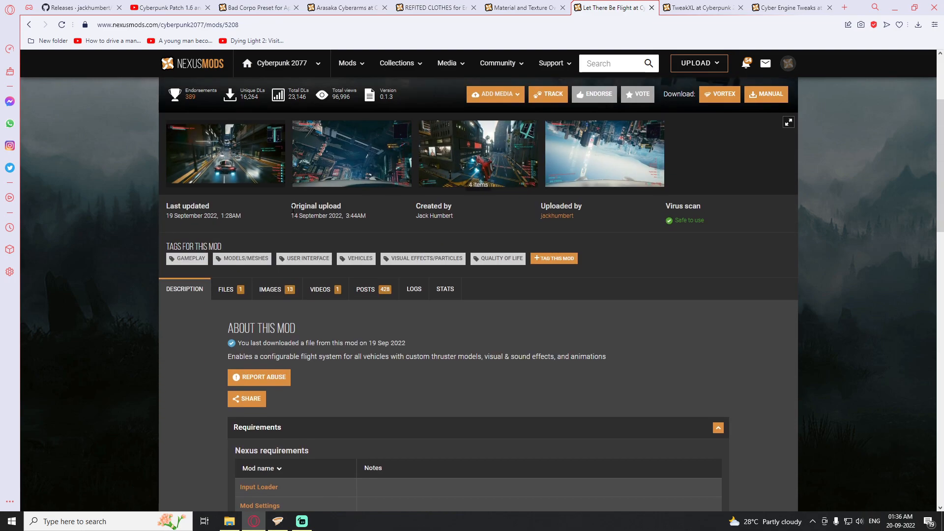
scroll("down", 3)
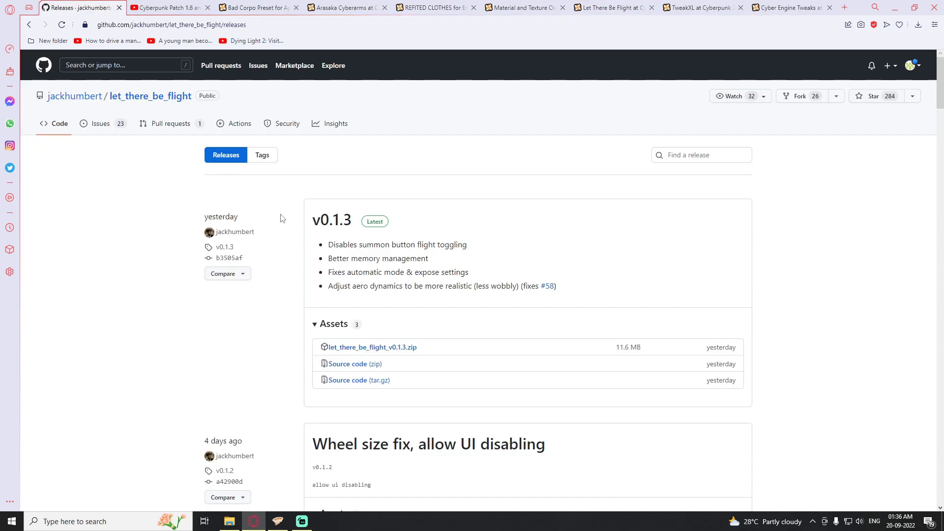
mouse_move(378, 228)
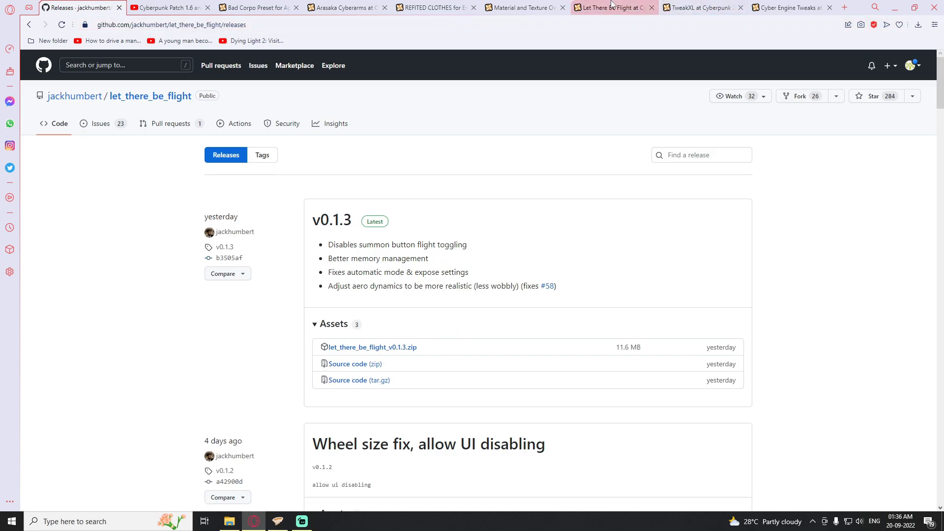
left_click(611, 9)
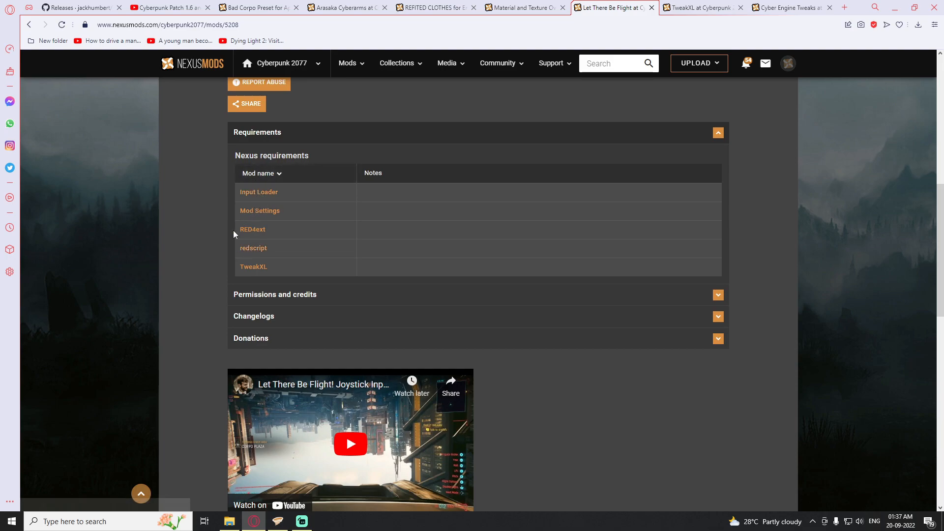
Step: Check Vortex's enabled mods and the Cyber Engine Tweaks page, then revisit the requirements
left_click(301, 521)
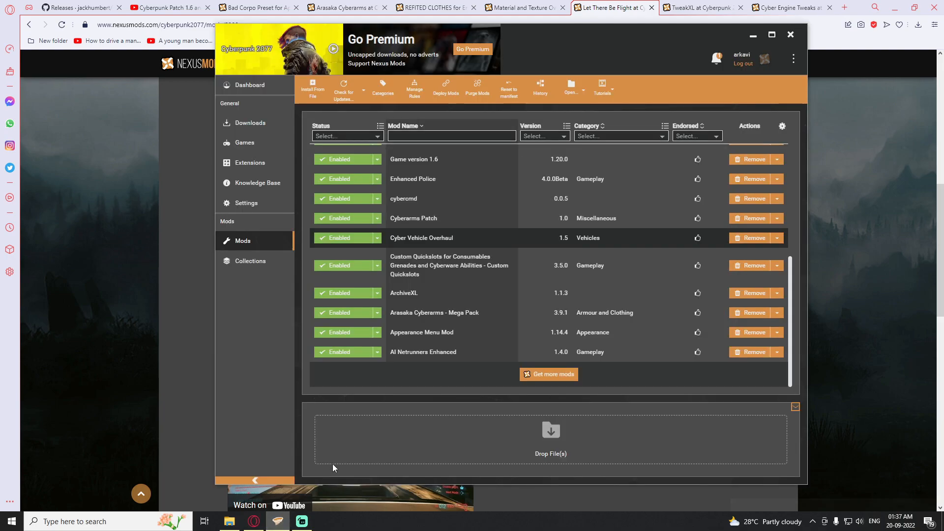
left_click(699, 7)
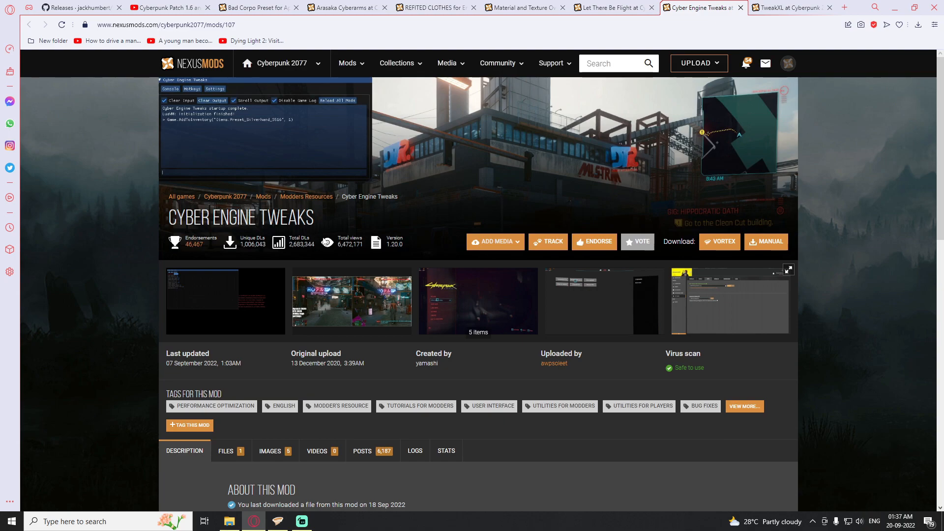
scroll("down", 3)
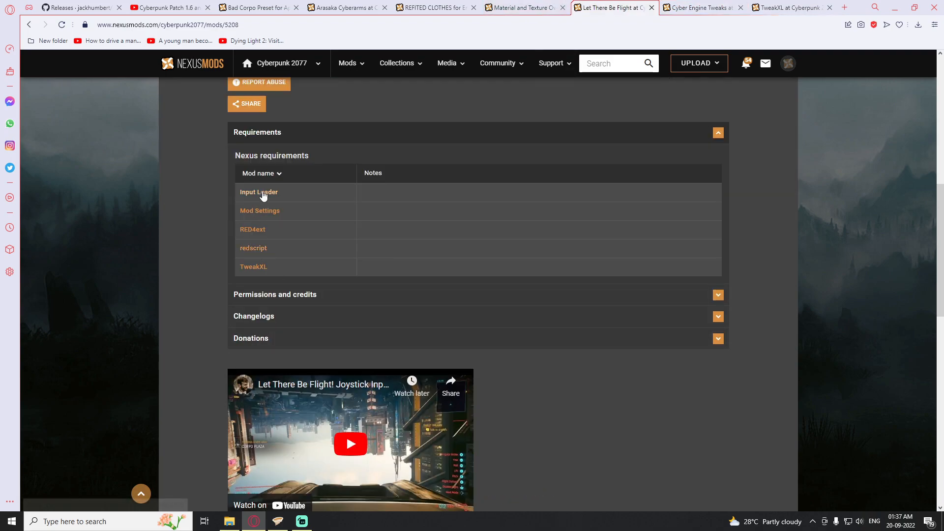
mouse_move(248, 287)
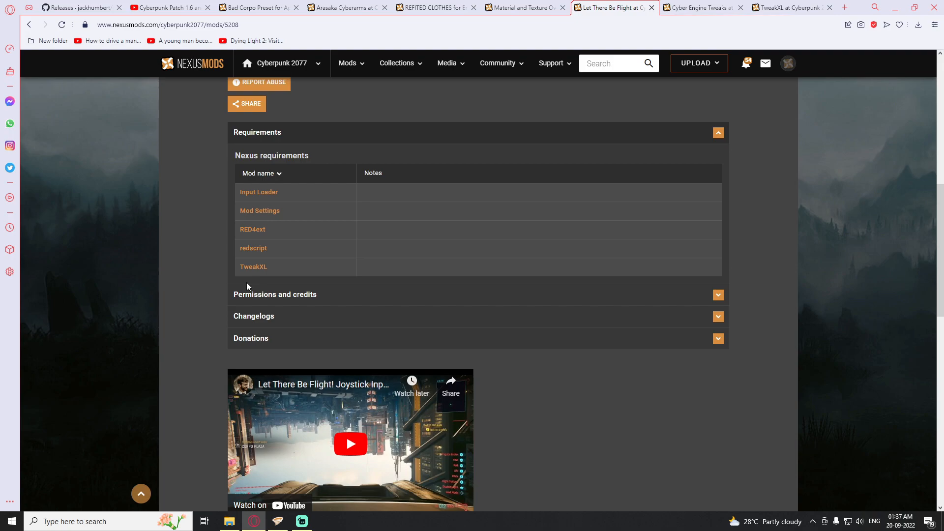
scroll("up", 3)
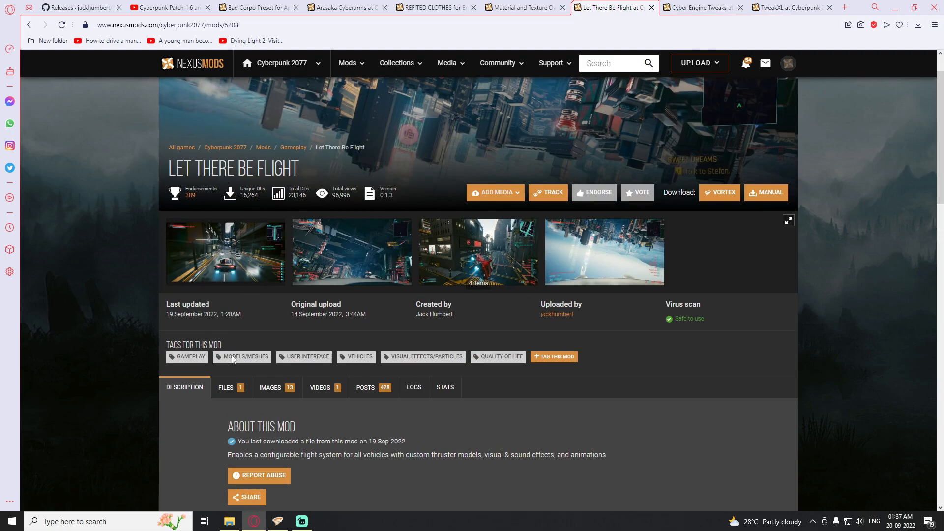
scroll("down", 3)
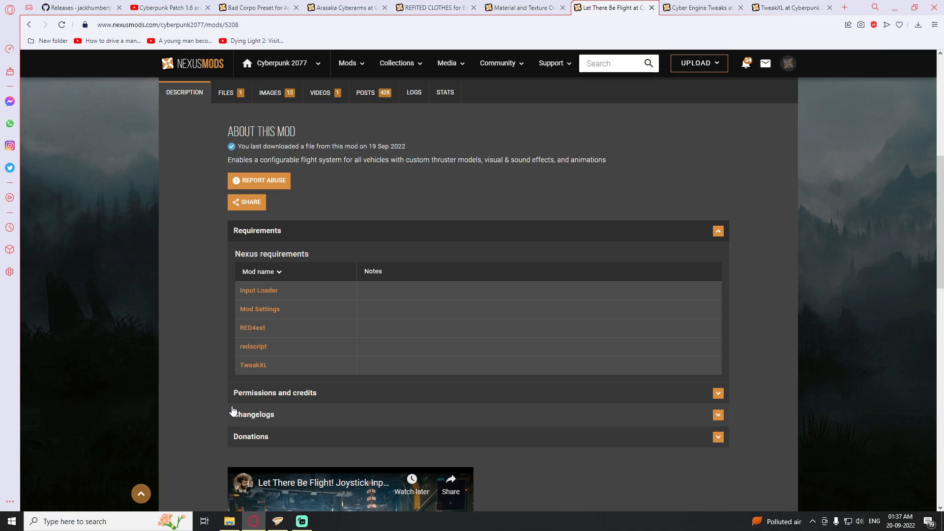
mouse_move(240, 408)
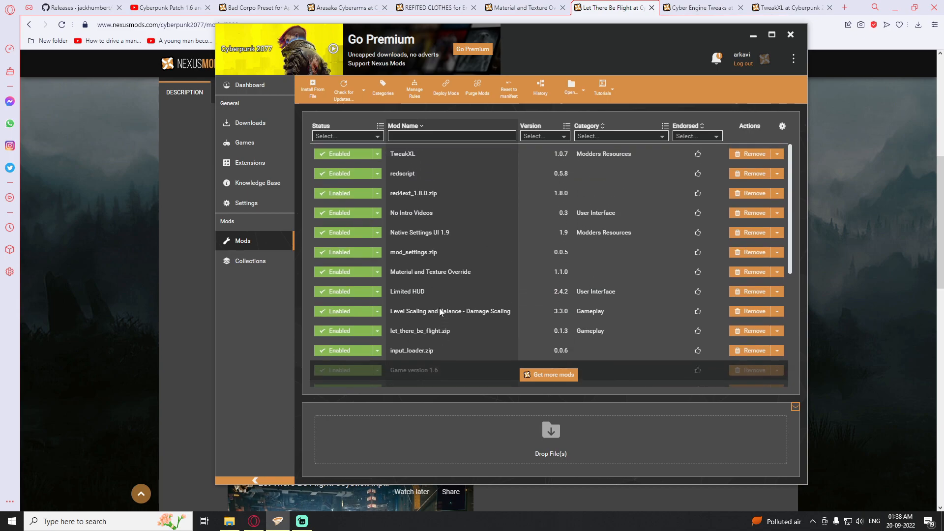
Step: Scroll through the rest of the Vortex mod list, then switch to Bad Corpo Preset
scroll("down", 3)
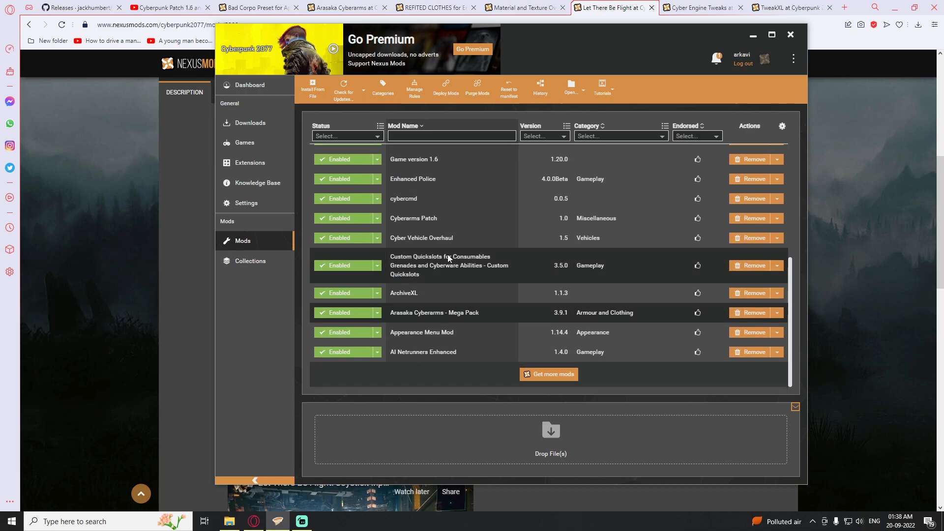
mouse_move(422, 221)
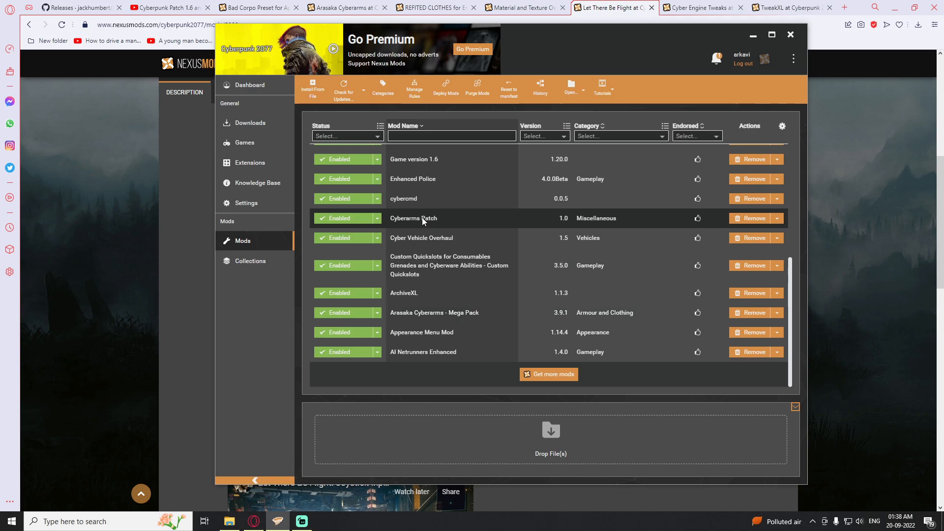
mouse_move(403, 228)
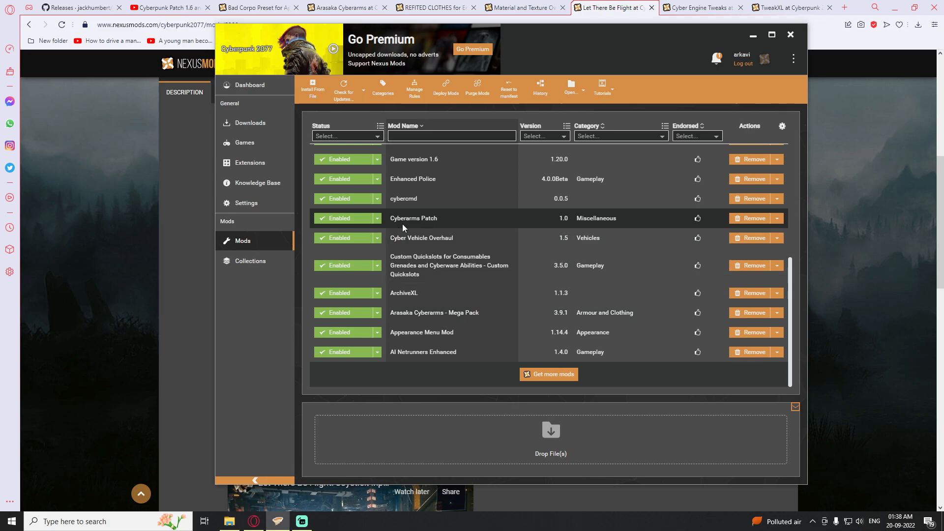
mouse_move(429, 301)
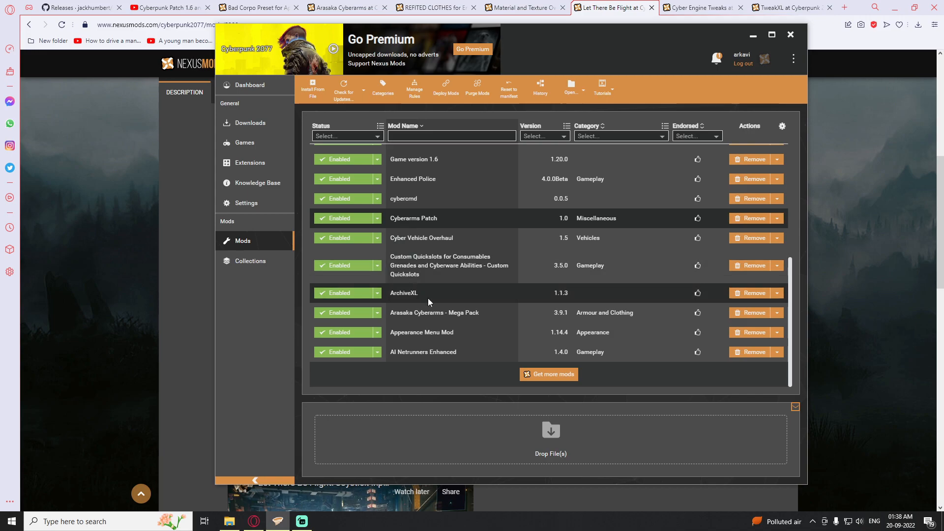
mouse_move(438, 226)
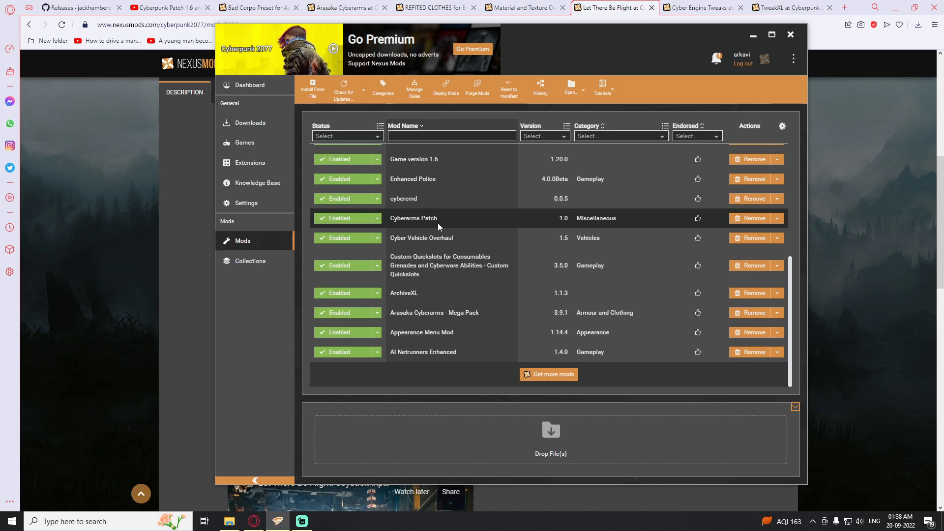
mouse_move(318, 83)
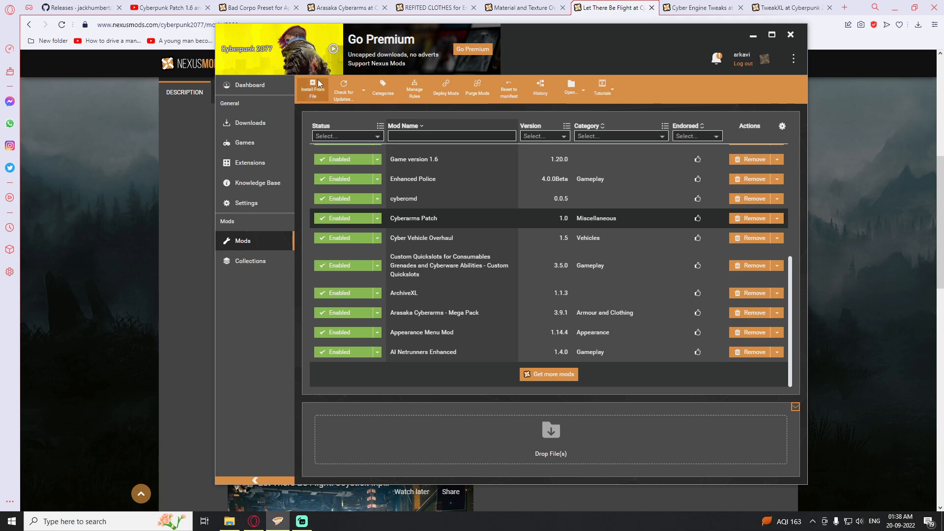
left_click(257, 7)
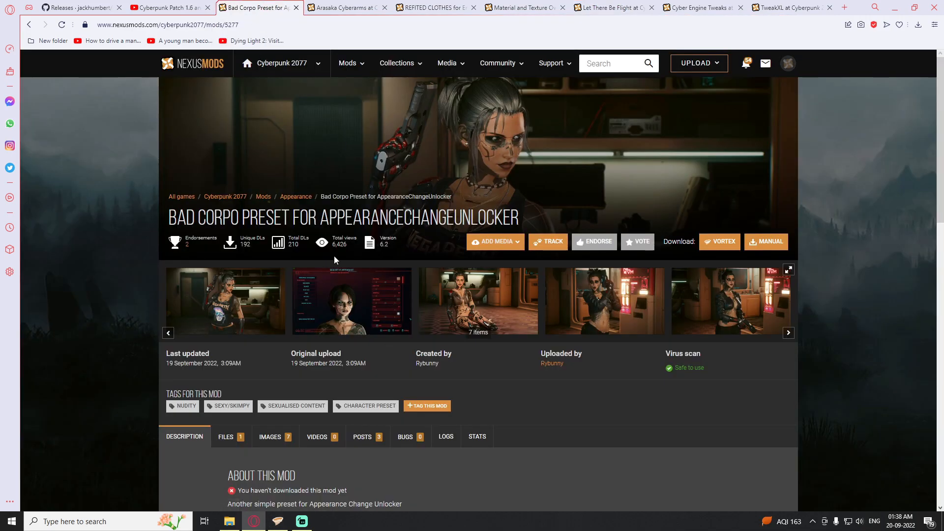
mouse_move(335, 260)
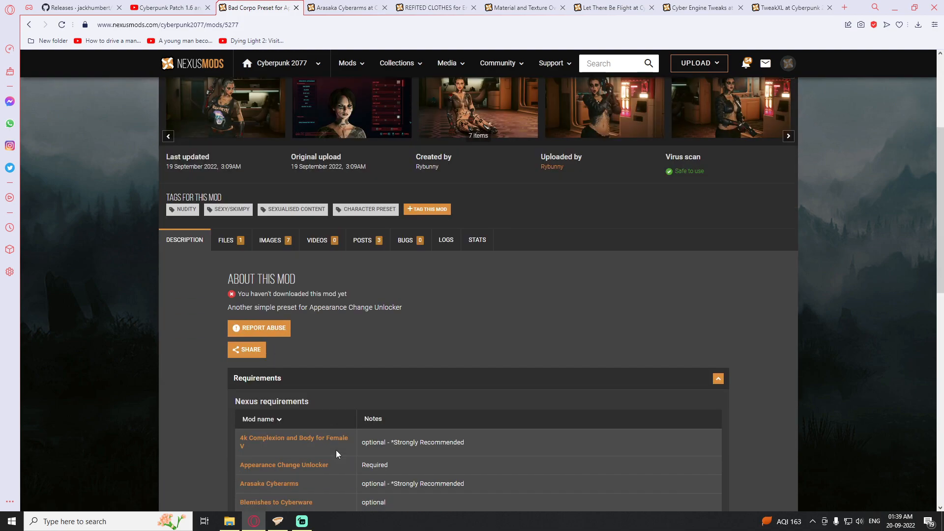
scroll("down", 3)
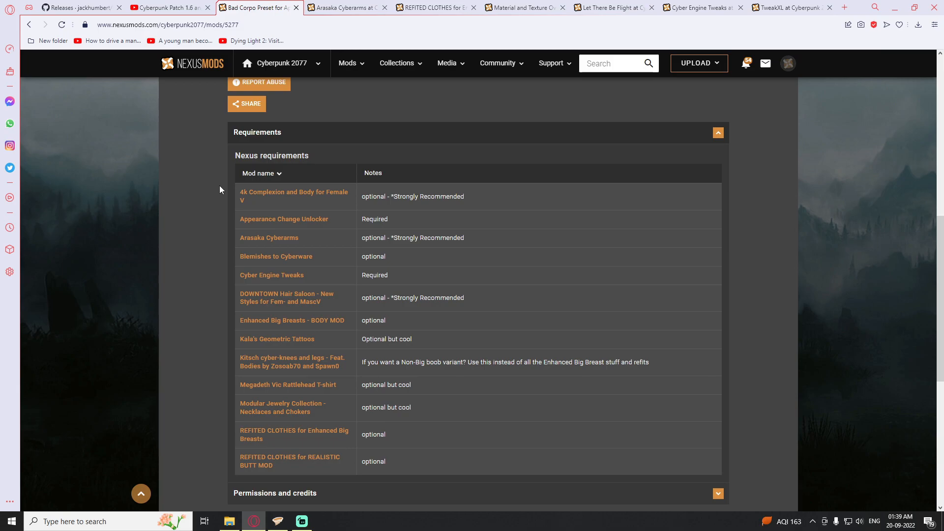
mouse_move(353, 239)
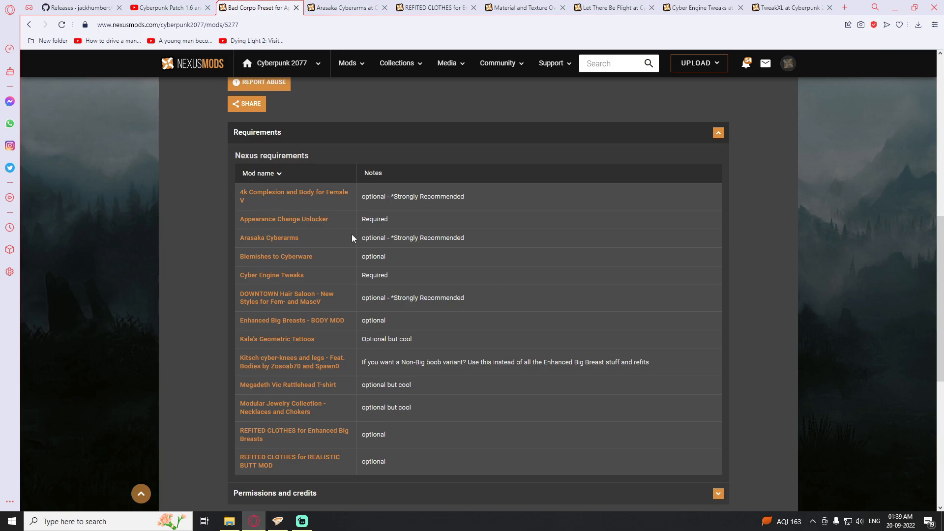
scroll("up", 3)
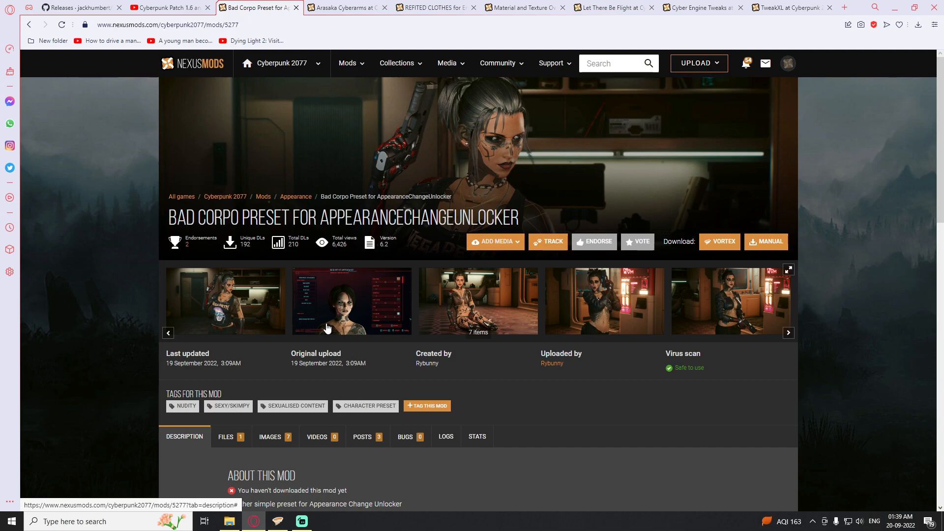
scroll("down", 3)
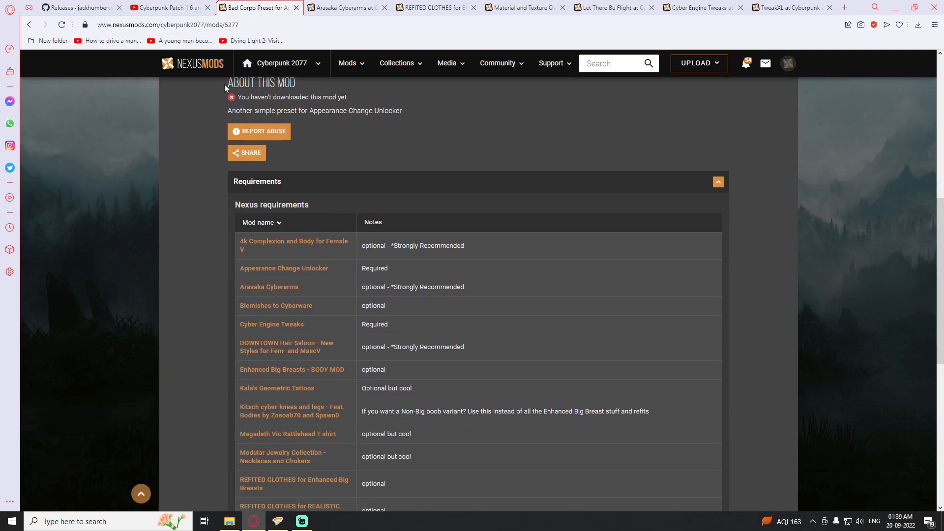
scroll("down", 3)
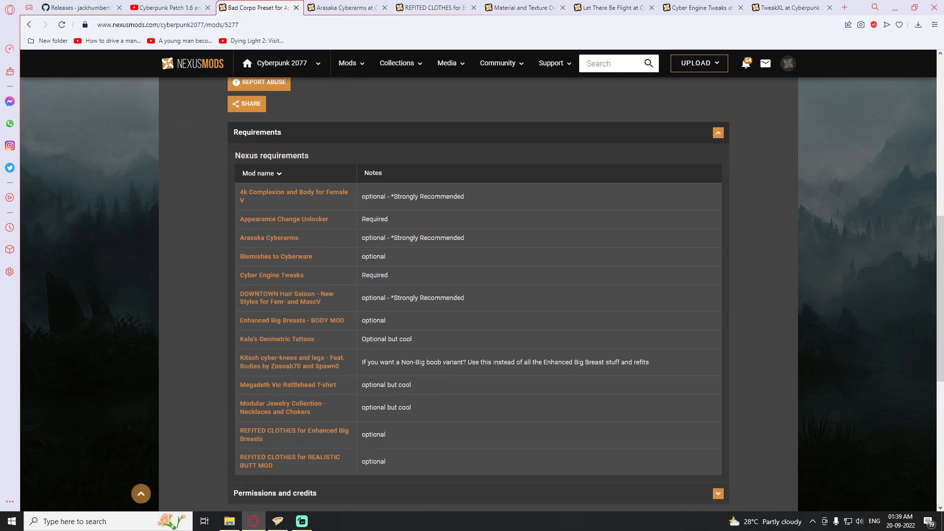
mouse_move(203, 244)
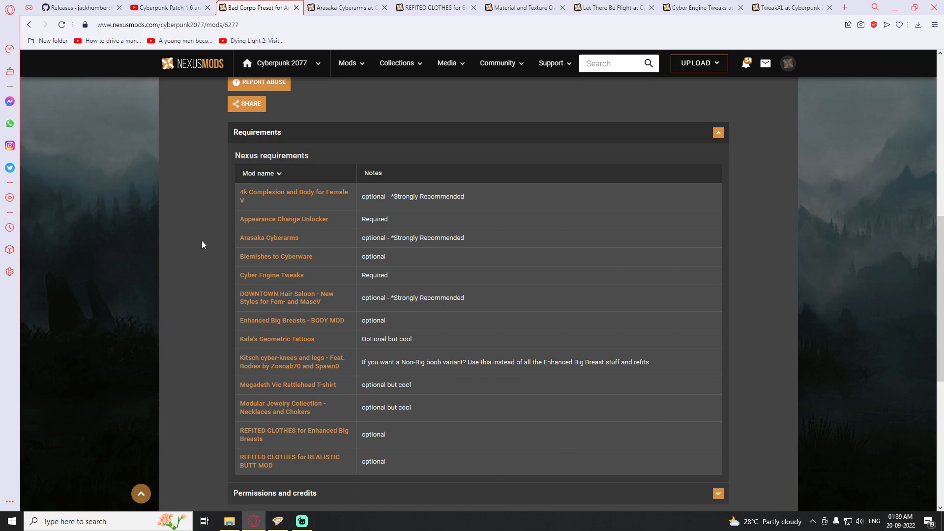
mouse_move(433, 301)
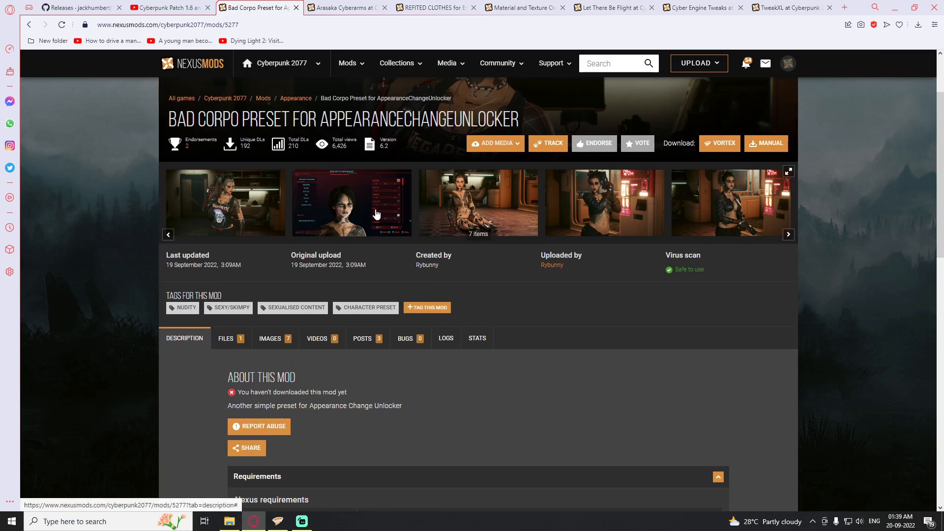
mouse_move(746, 245)
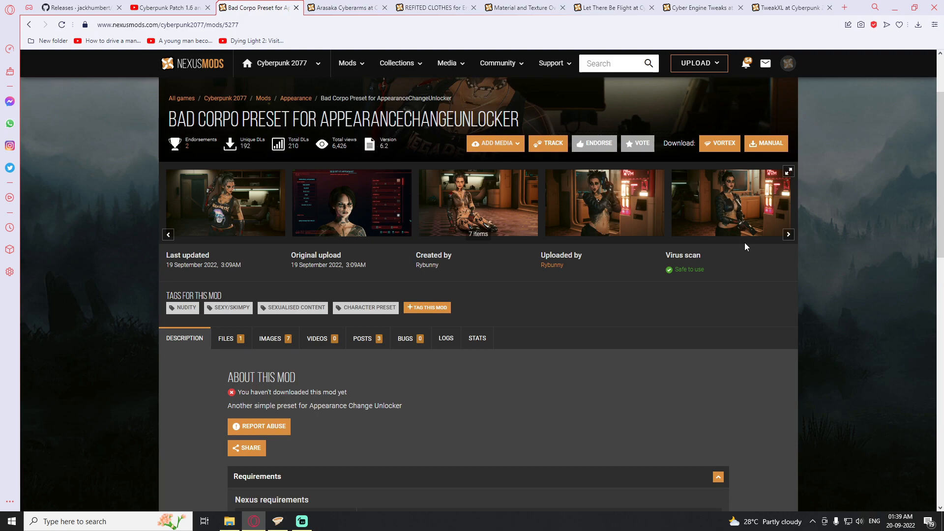
mouse_move(750, 247)
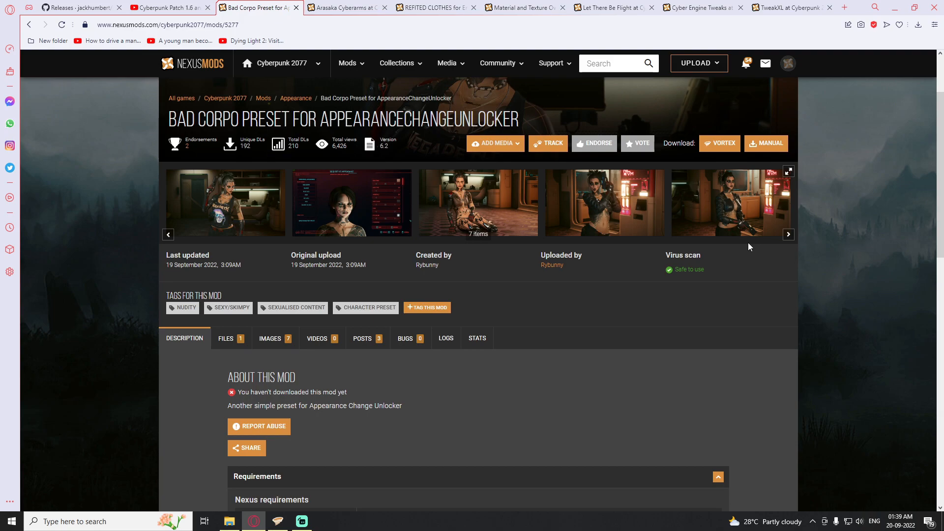
mouse_move(799, 233)
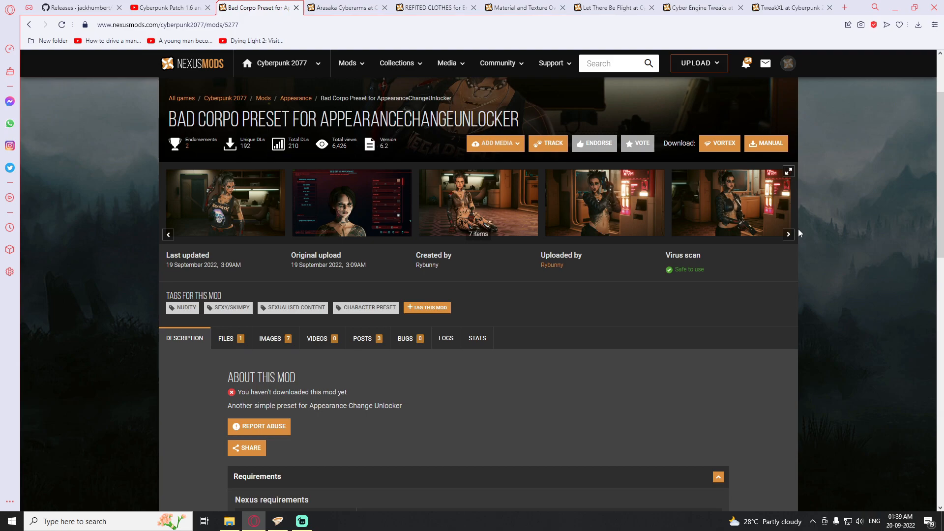
mouse_move(794, 230)
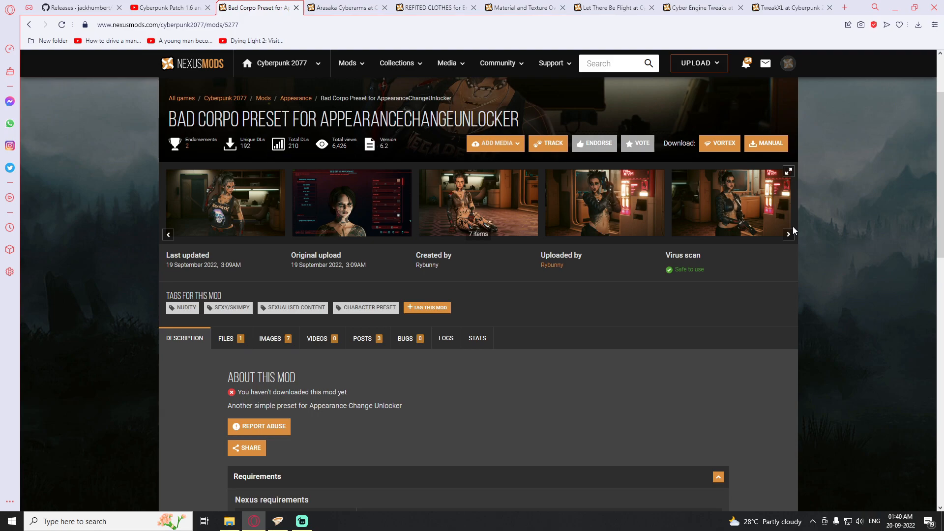